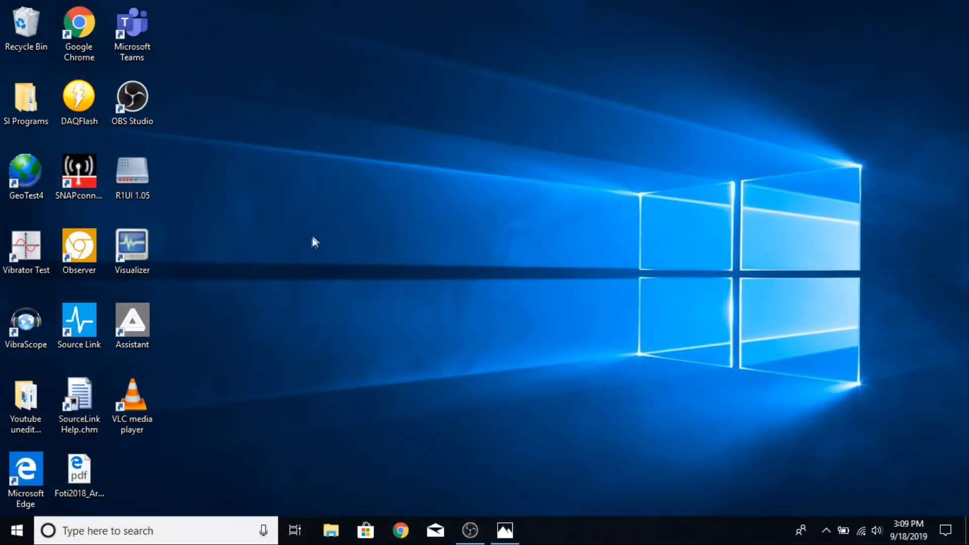
- Launch Acquired Shots Assistant and add a 'Microseismic Started' Start Event row
left_click(132, 321)
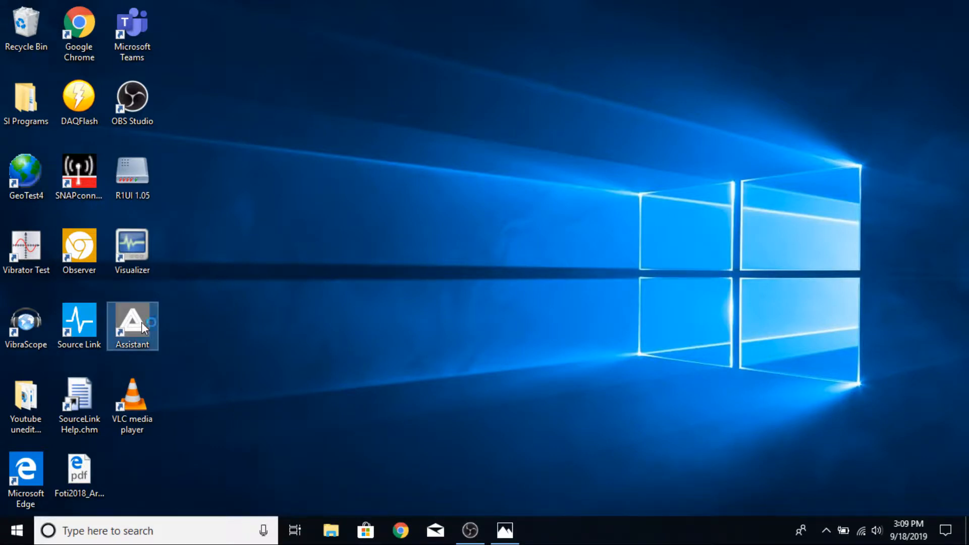
double_click(132, 321)
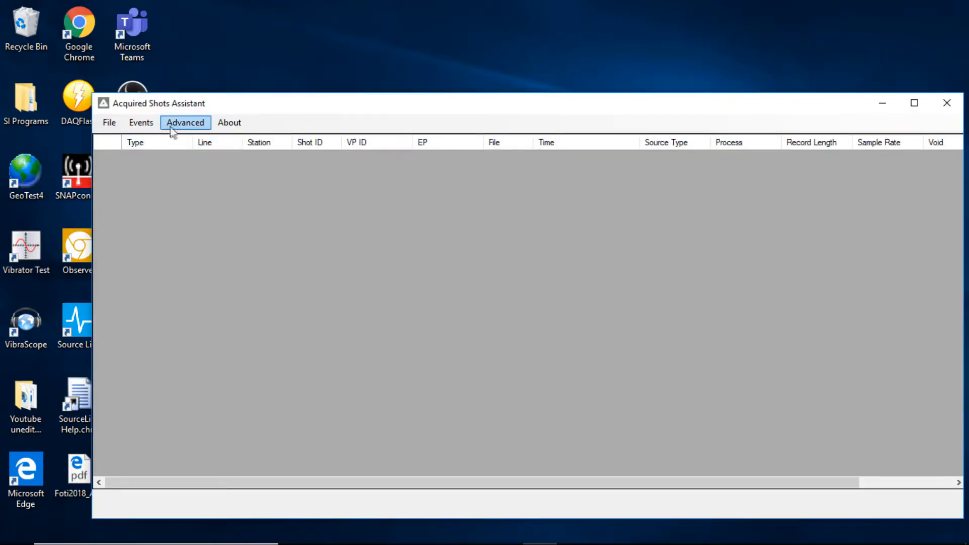
left_click(141, 122)
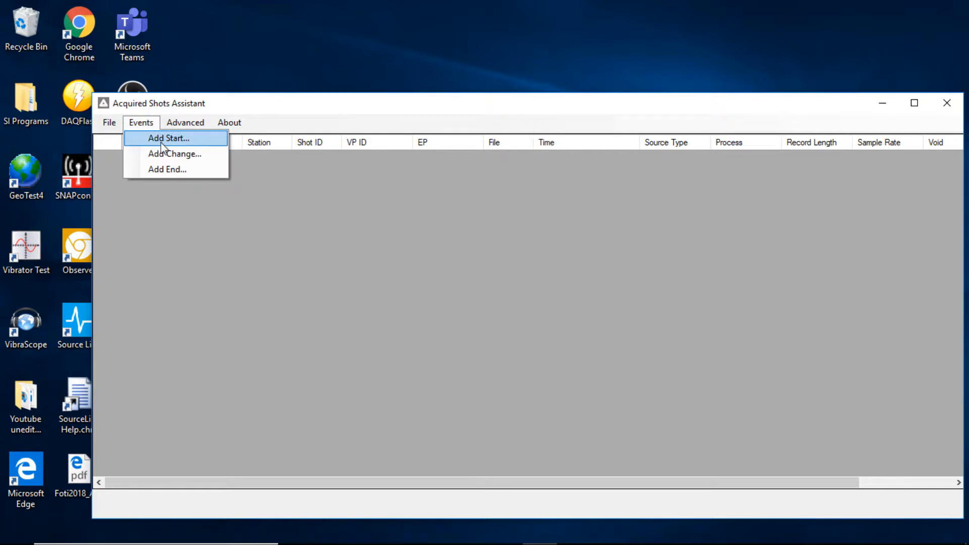
left_click(168, 138)
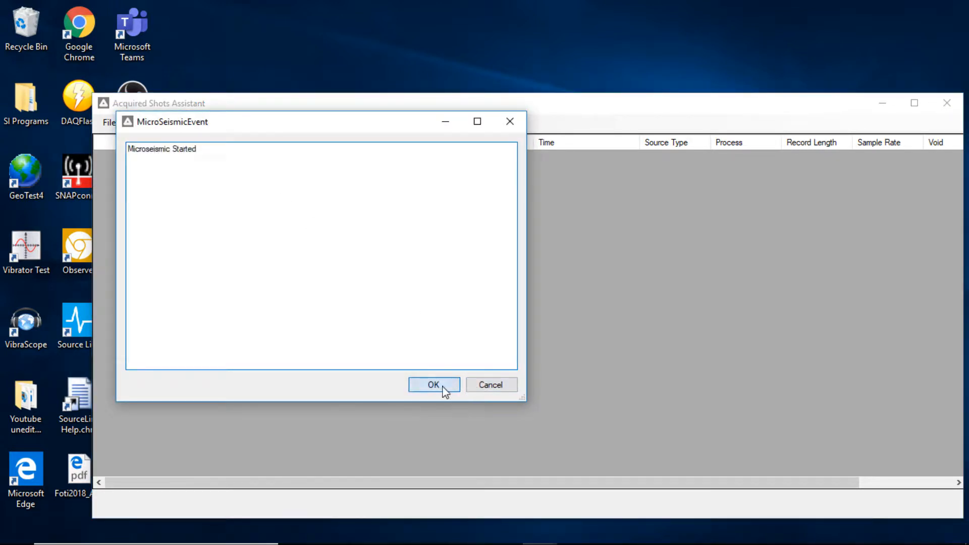
left_click(433, 385)
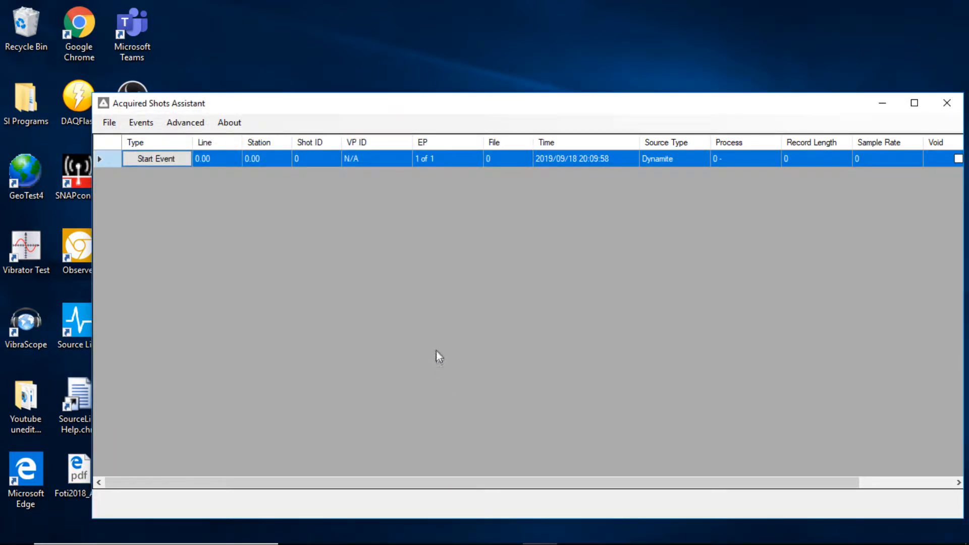
mouse_move(297, 183)
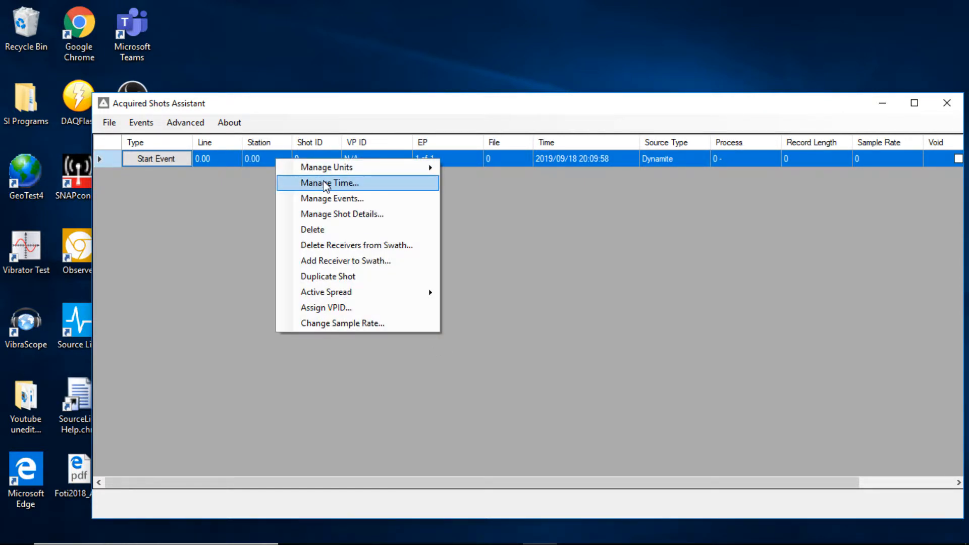
- Set the Start Event time to 2019/09/16 00:00:00
left_click(329, 182)
type("16")
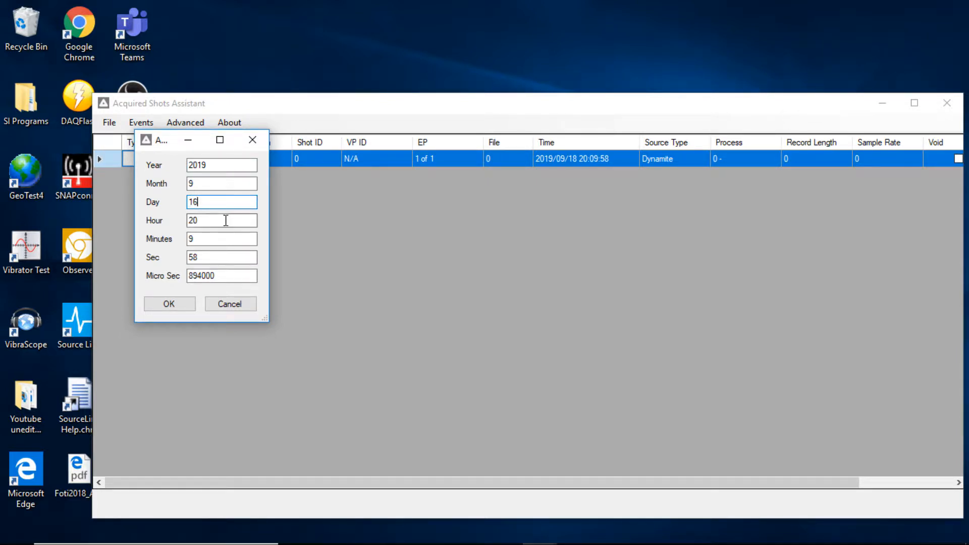
left_click(221, 220)
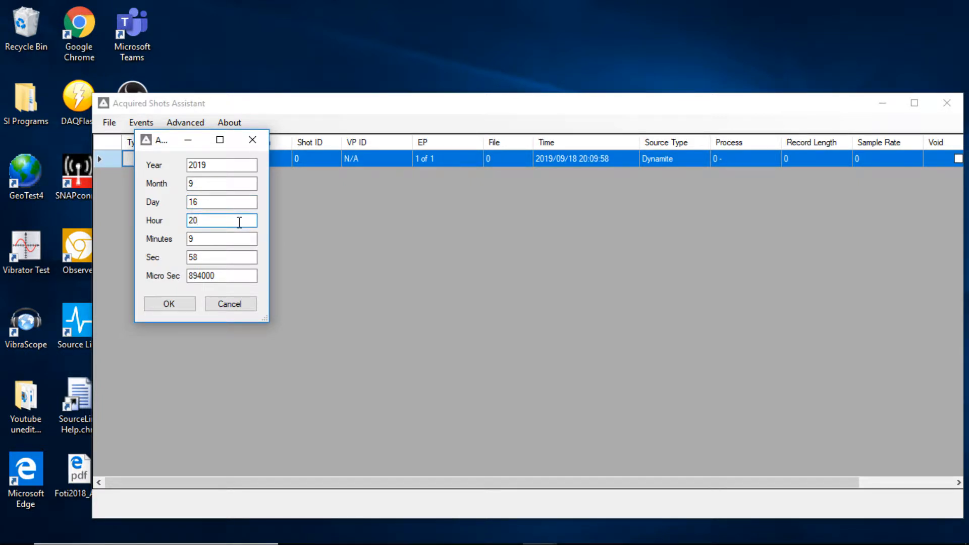
double_click(221, 220)
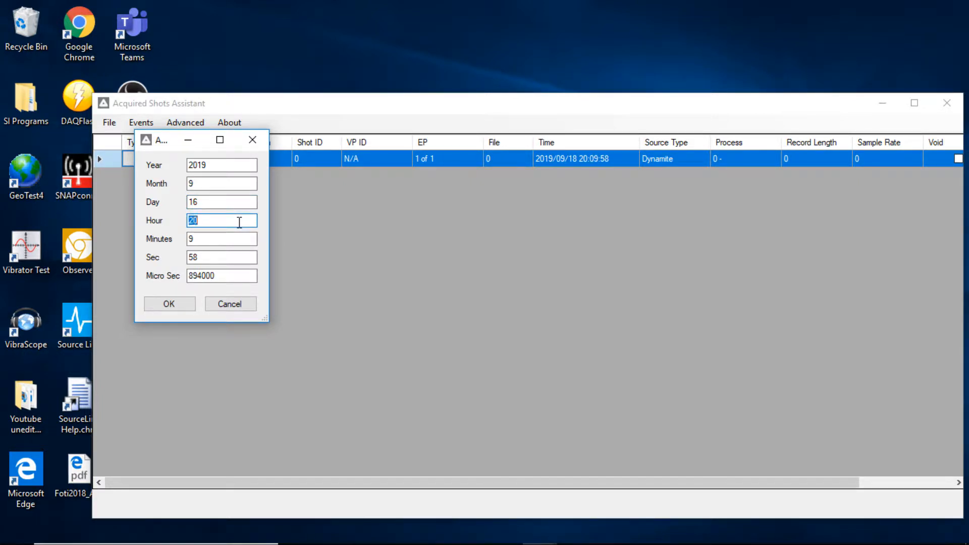
type("0")
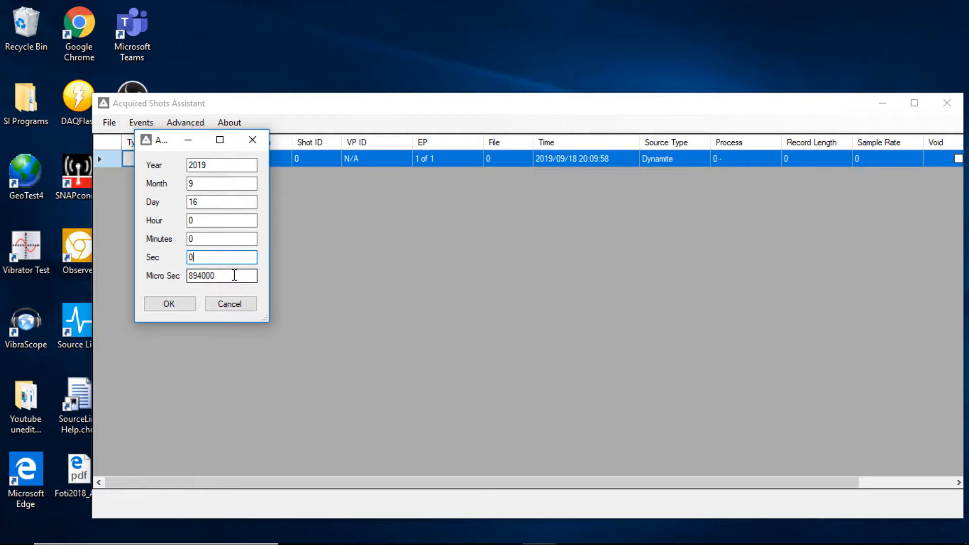
left_click(168, 304)
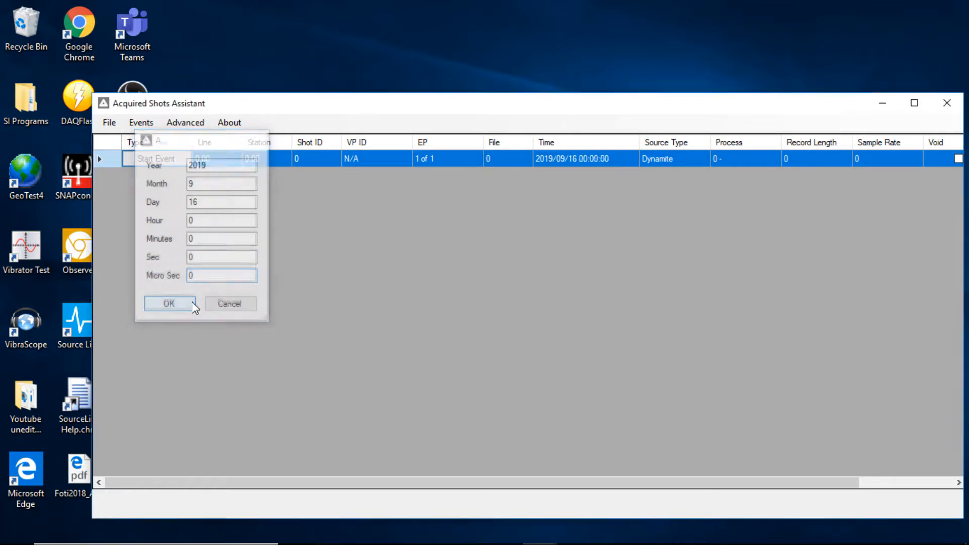
left_click(168, 303)
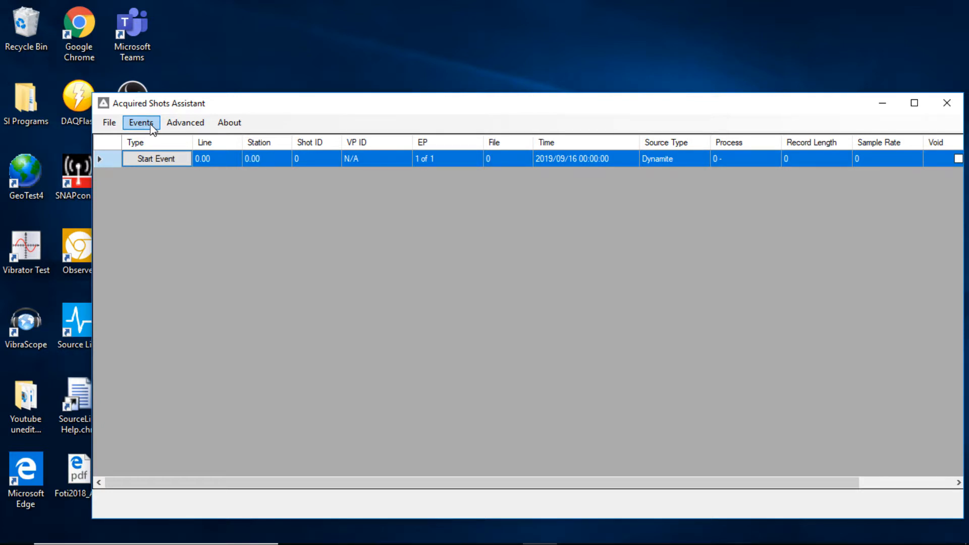
- Add a 'Microseismic Ended' End Event row to the table
left_click(141, 122)
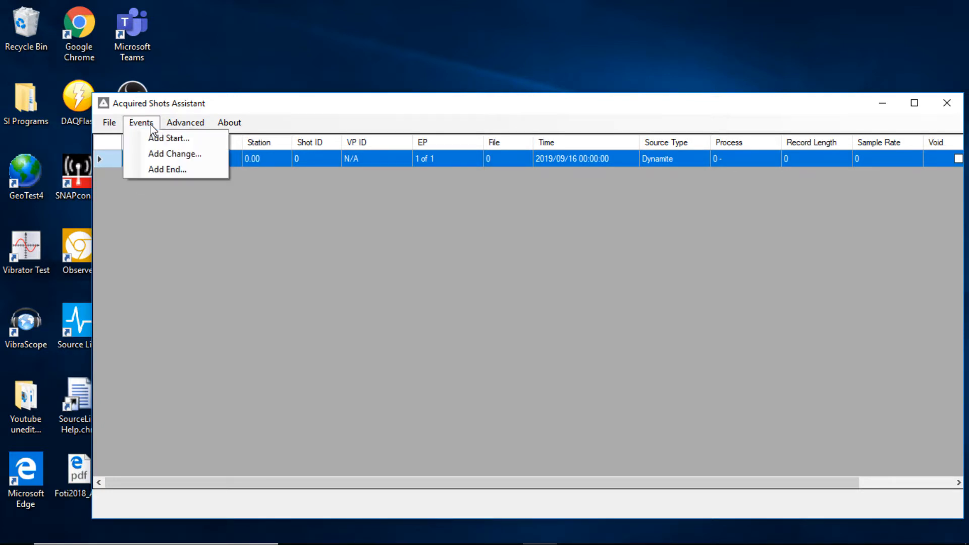
left_click(167, 169)
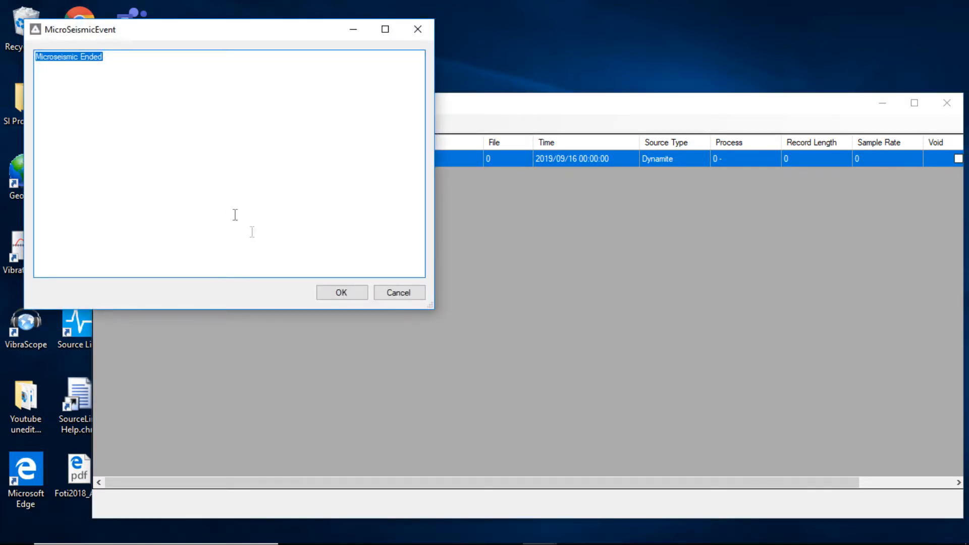
left_click(340, 292)
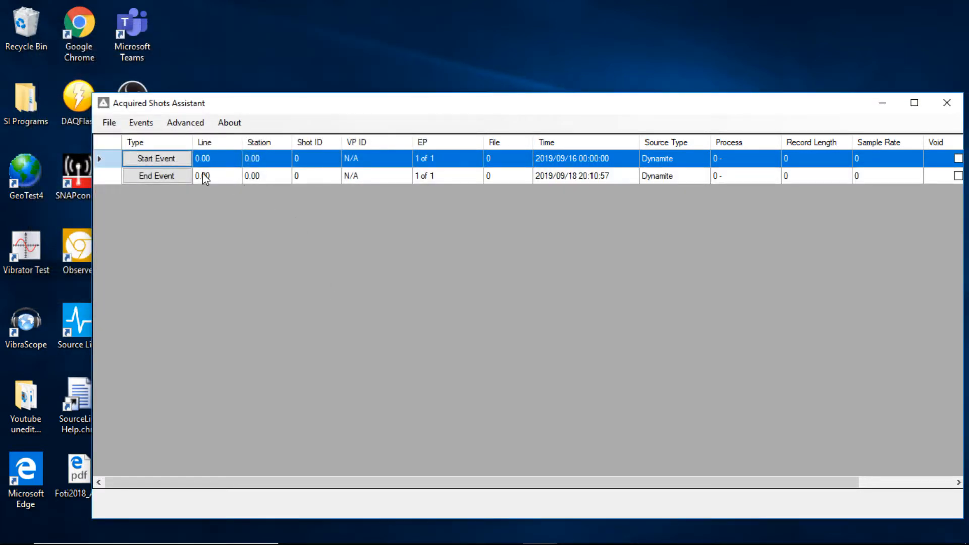
right_click(204, 176)
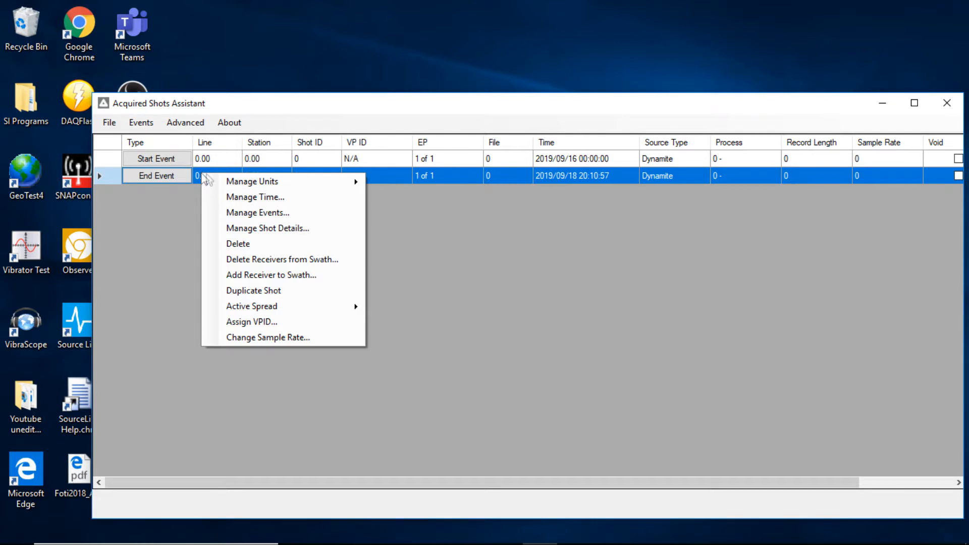
mouse_move(267, 197)
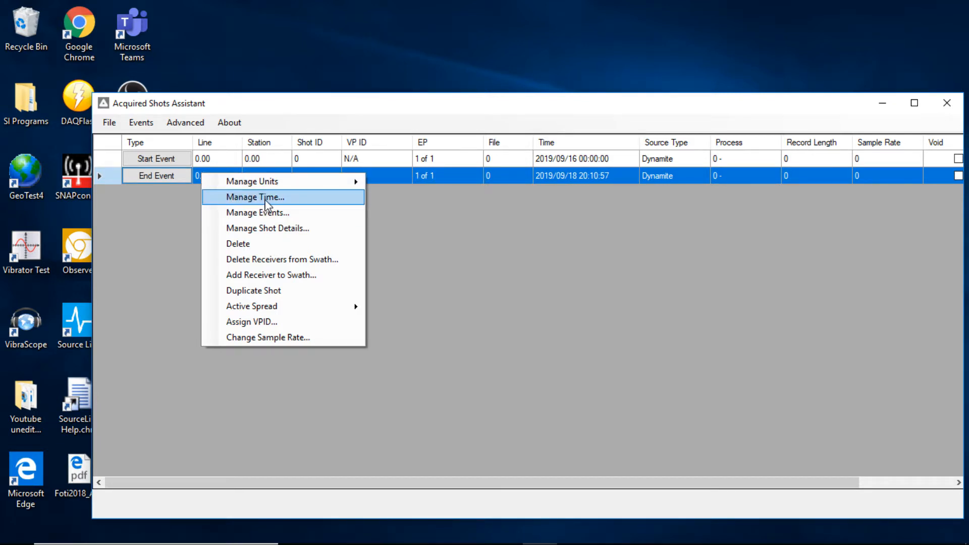
left_click(255, 198)
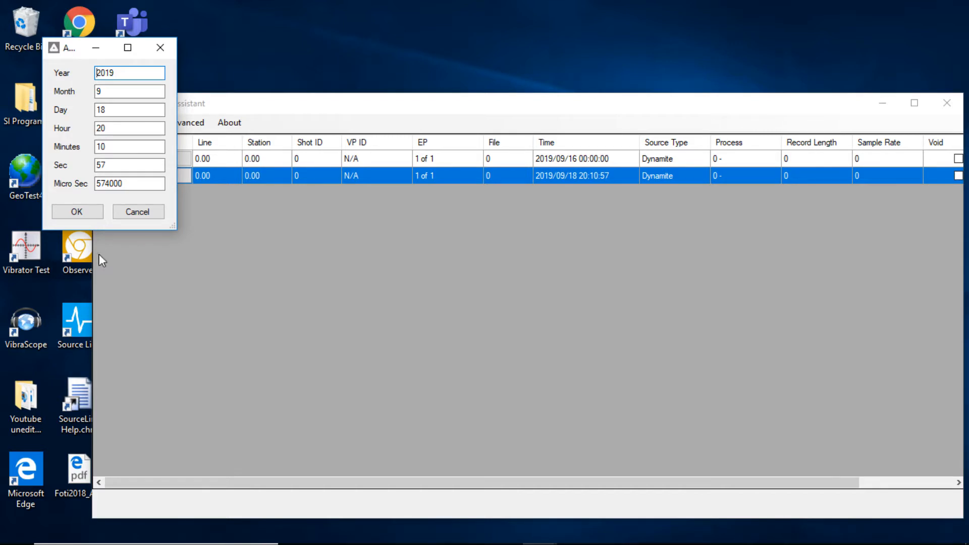
mouse_move(92, 235)
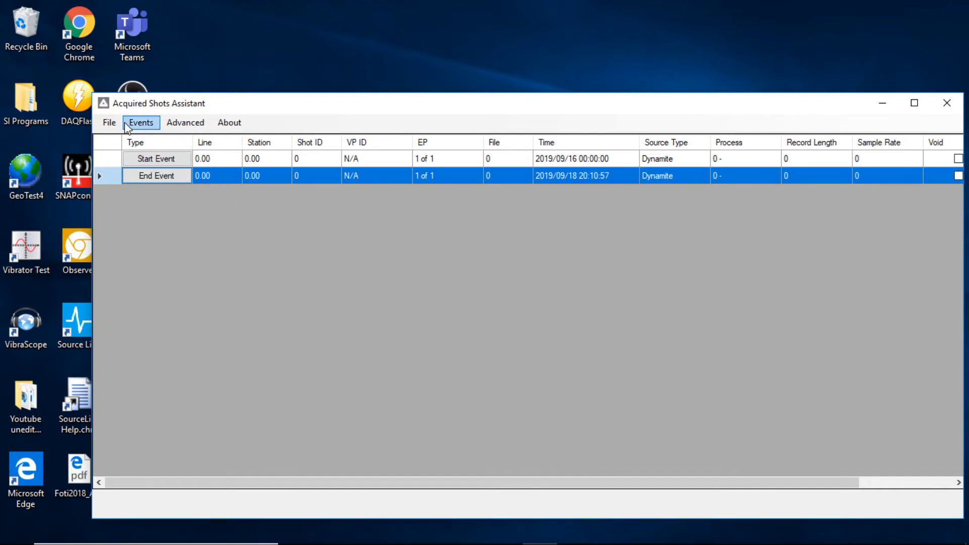
- Save the two-event table as sigma.asi on the USB20FD (G:) drive
left_click(109, 123)
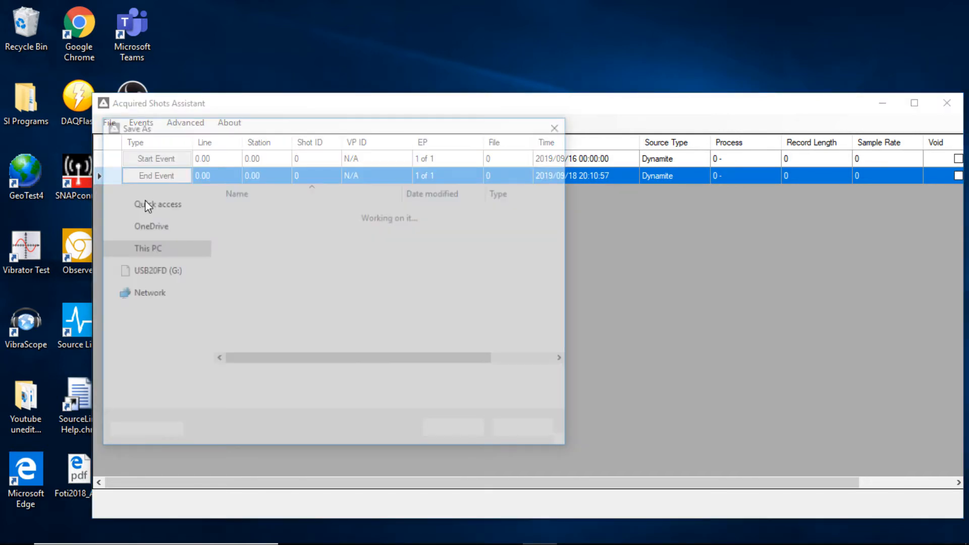
left_click(159, 344)
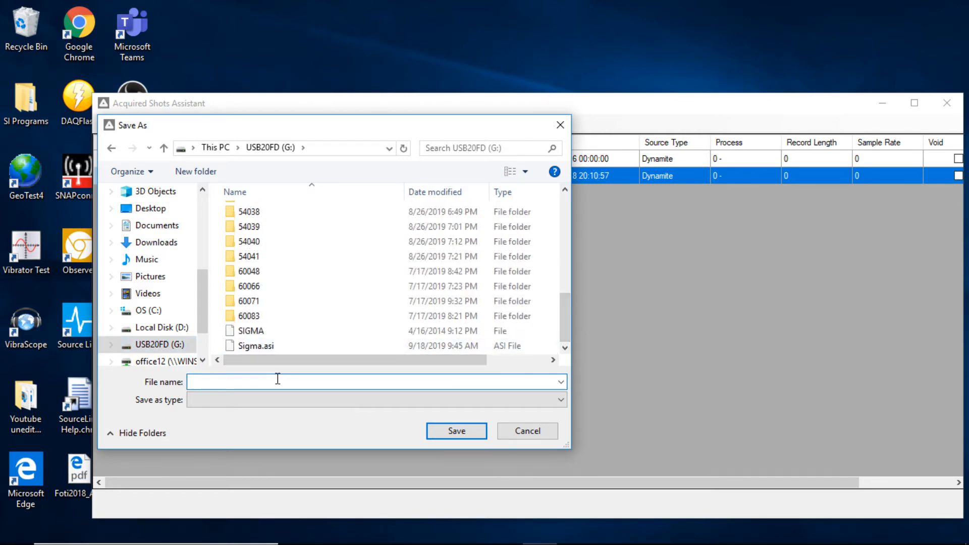
type("sigma.asi")
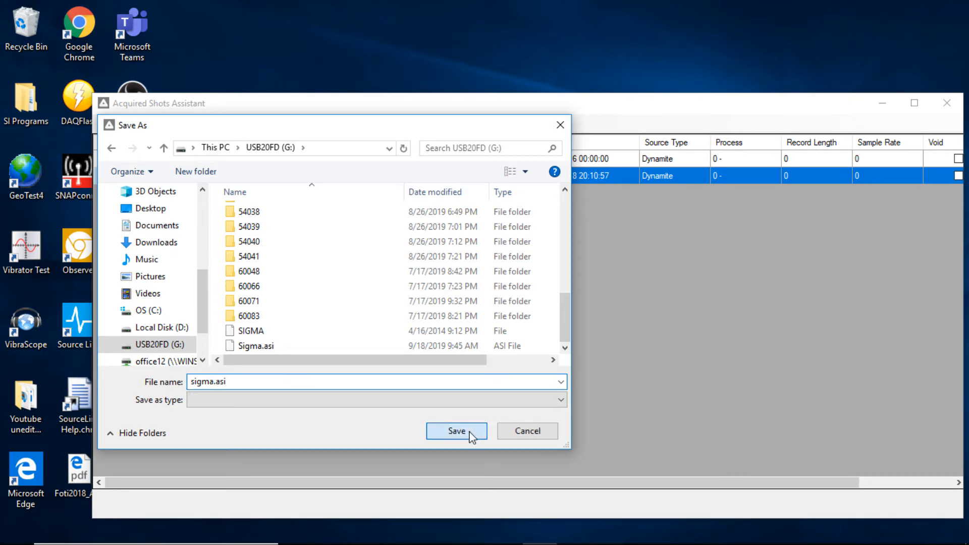
left_click(456, 431)
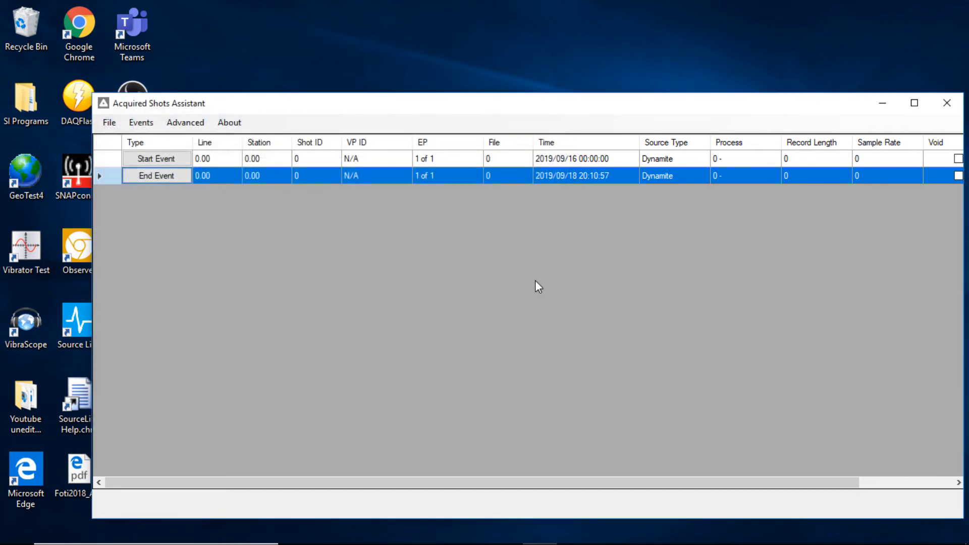
mouse_move(498, 310)
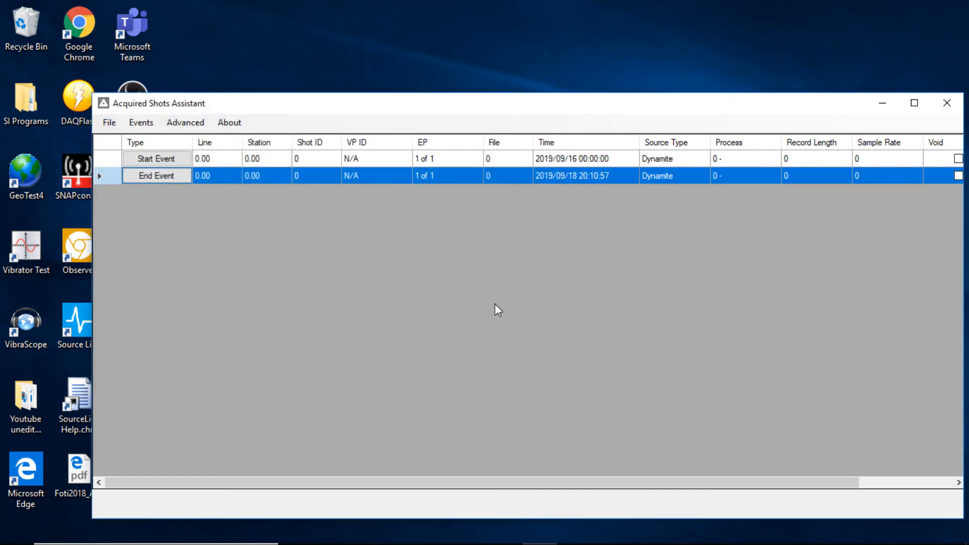